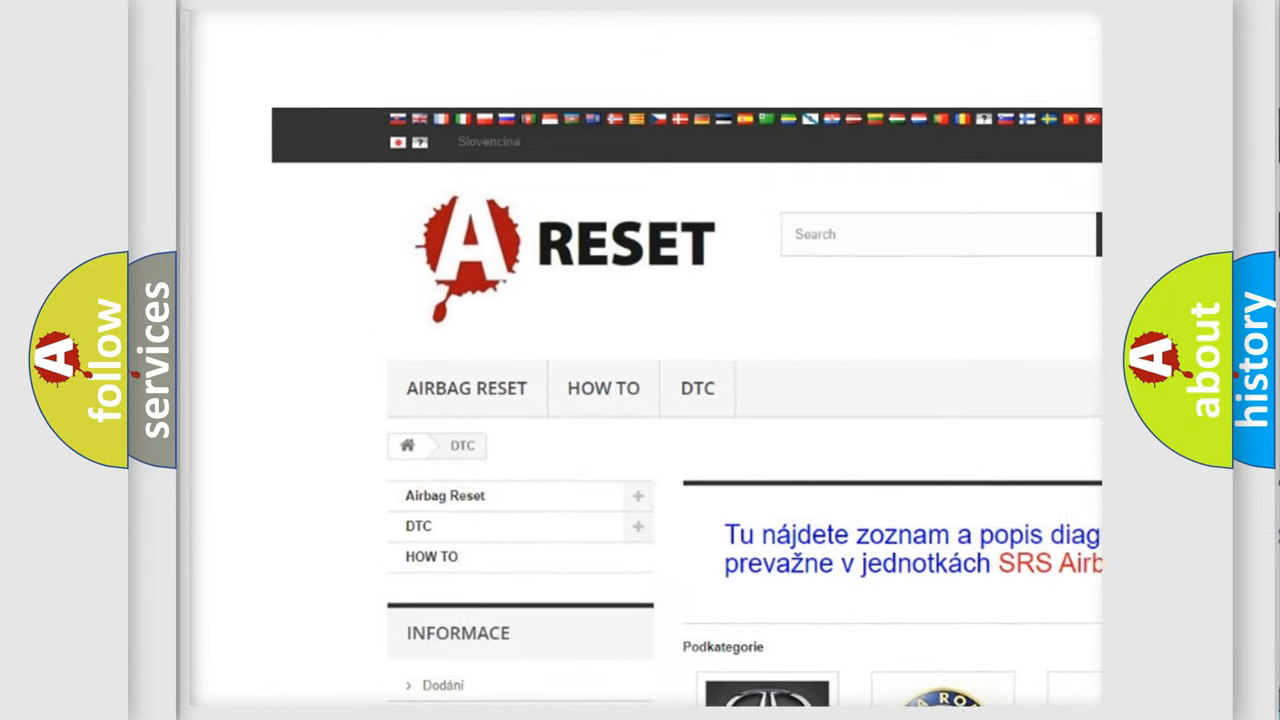
pyautogui.scroll(-3)
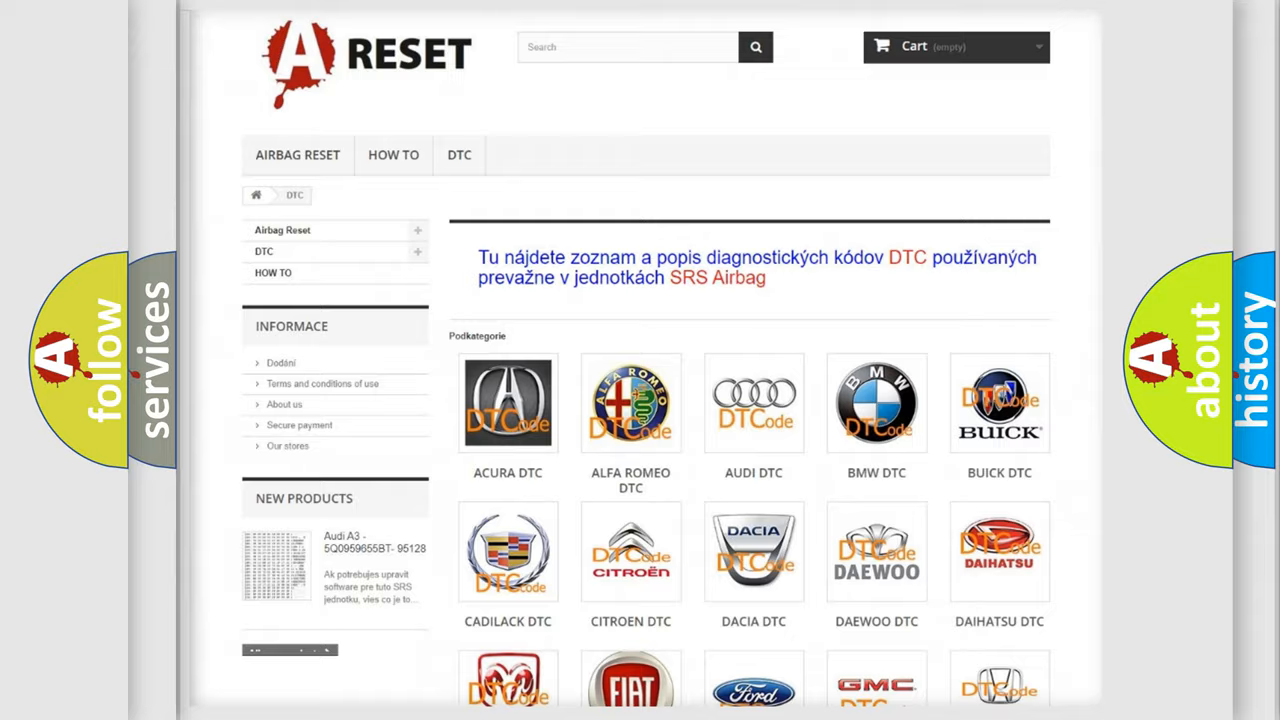
pyautogui.scroll(-3)
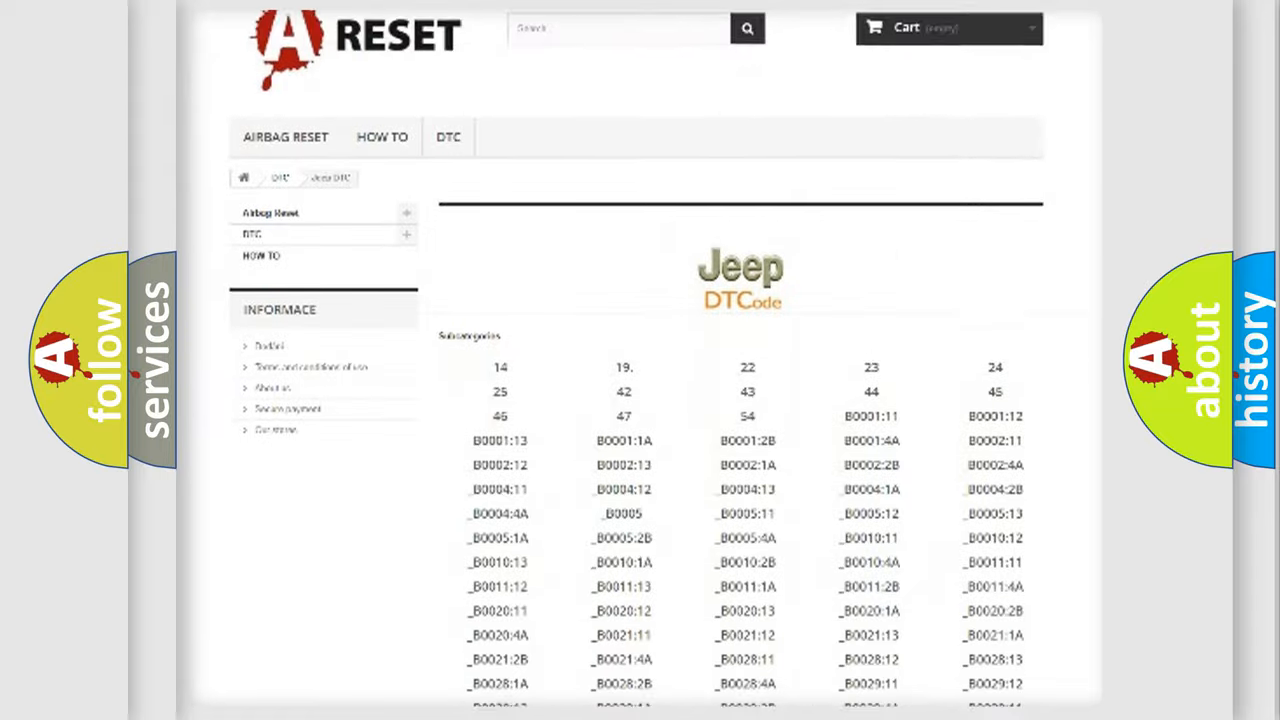
pyautogui.scroll(-3)
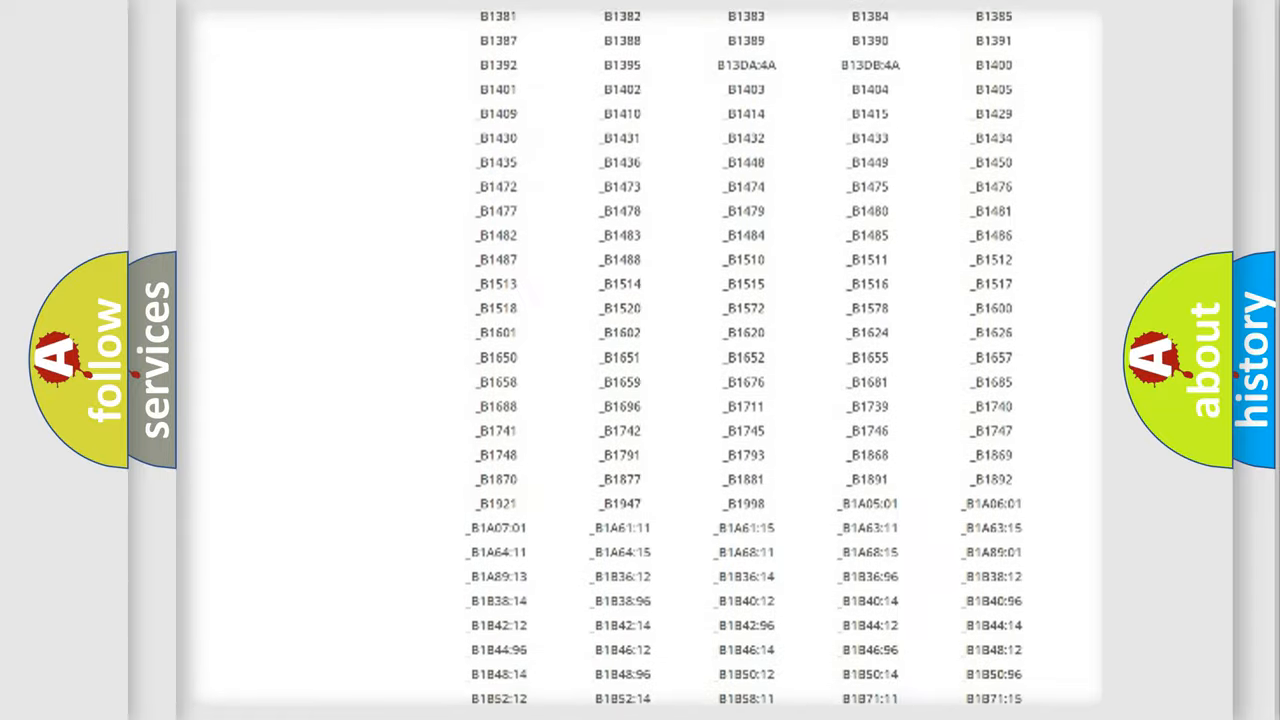